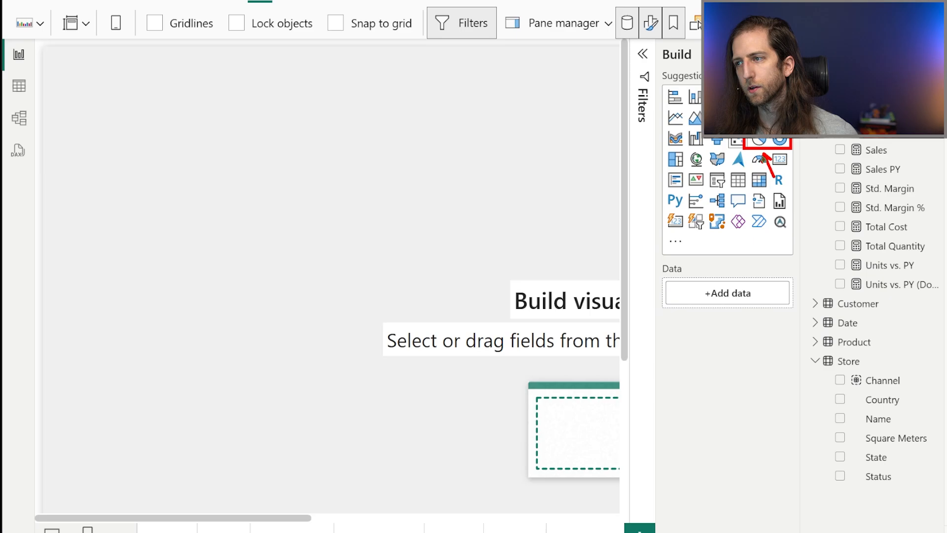
Step: Add a pie chart of Total Quantity by Channel showing Online 62.83% and Retail 37%
left_click(759, 140)
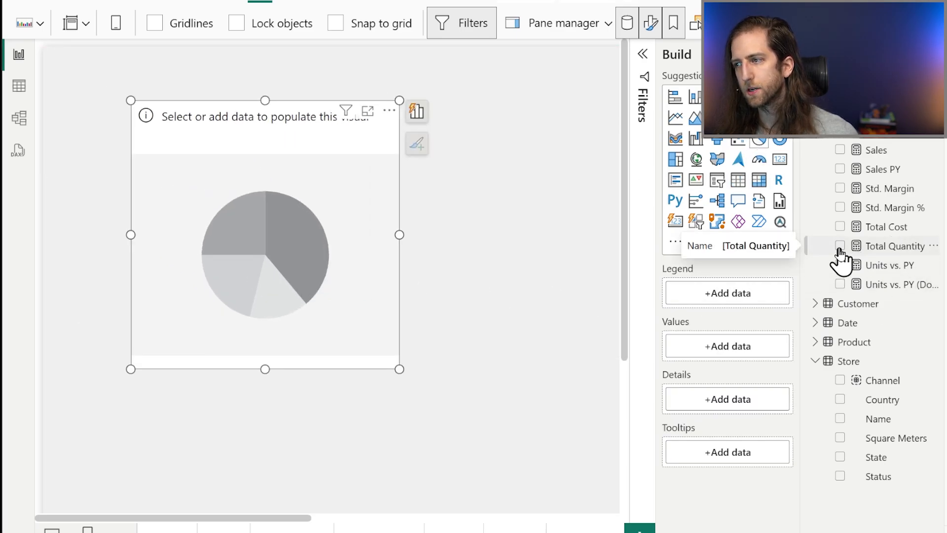
left_click(840, 245)
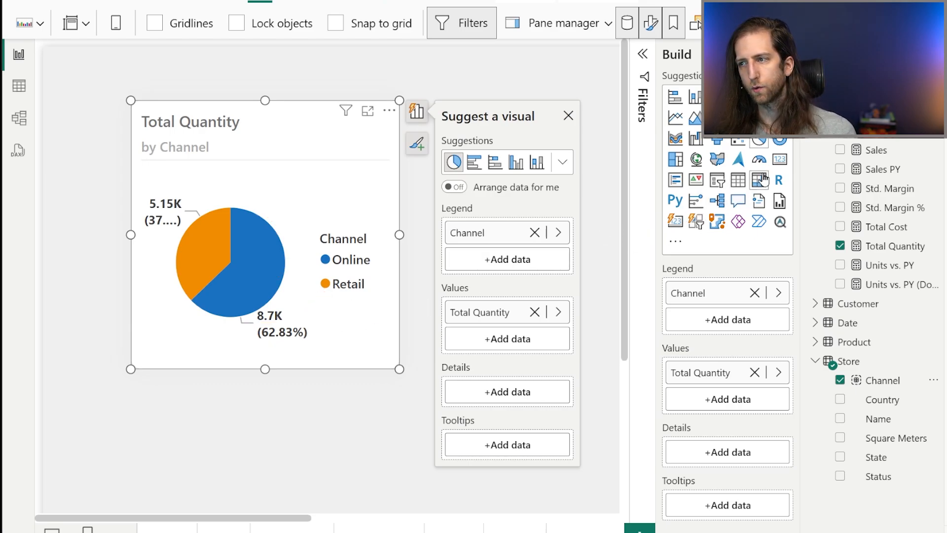
mouse_move(785, 148)
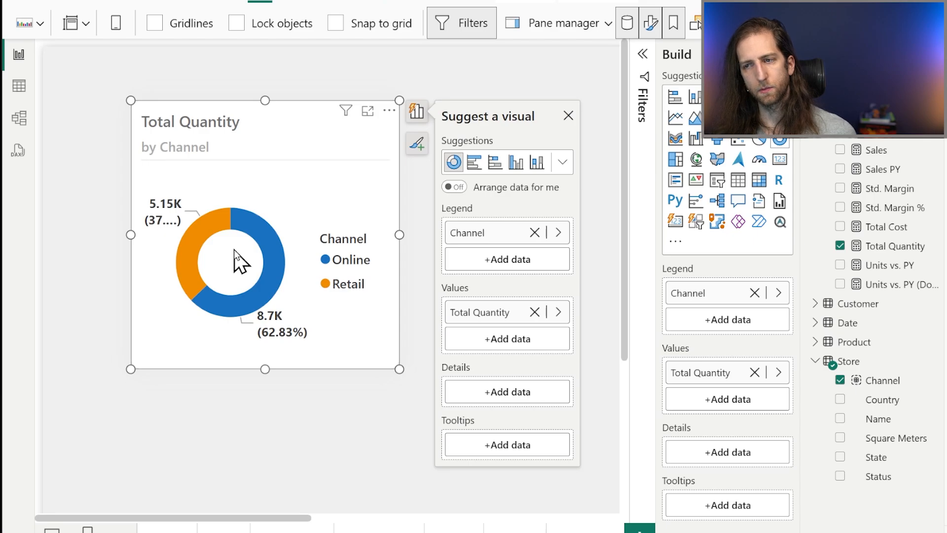
mouse_move(143, 252)
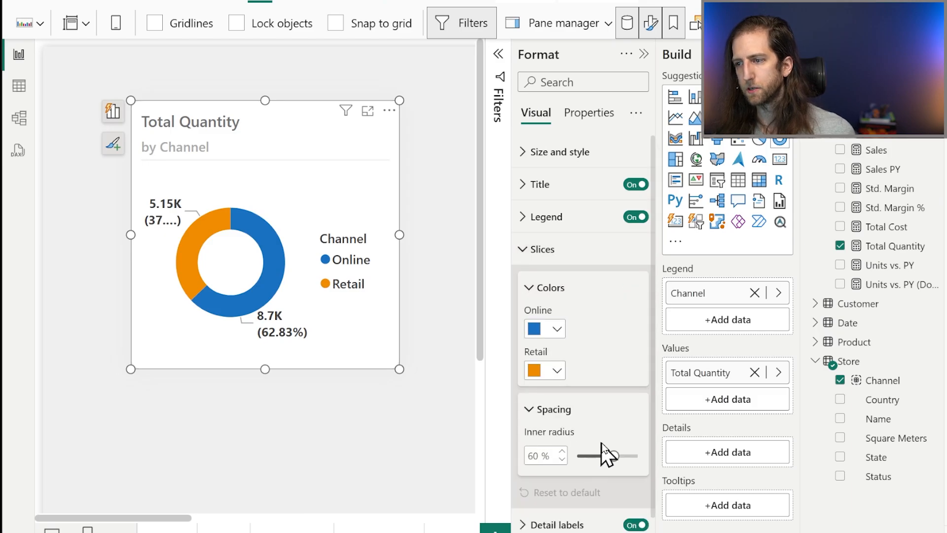
Step: Widen the donut's inner radius to 88% for a thin ring
left_click_drag(580, 455, 637, 456)
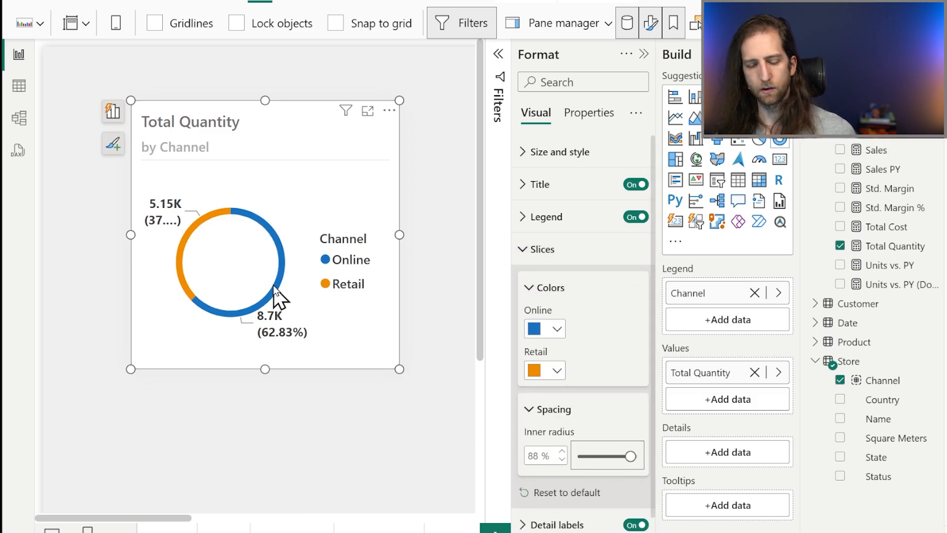
left_click_drag(217, 236, 218, 296)
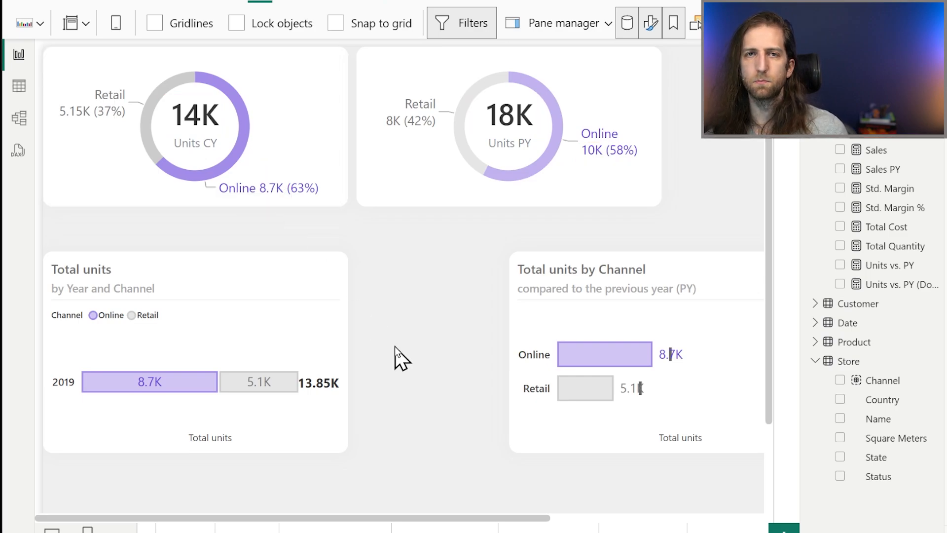
scroll("right", 3)
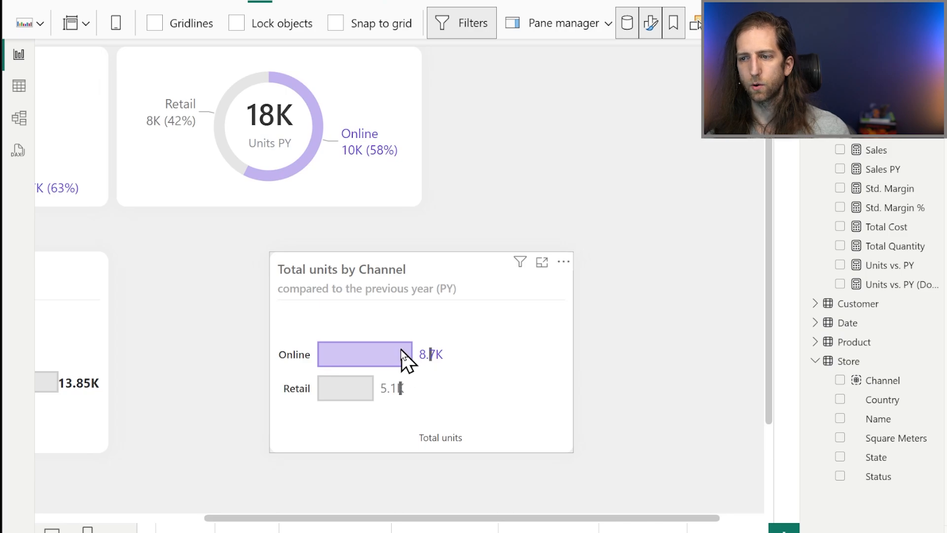
mouse_move(299, 380)
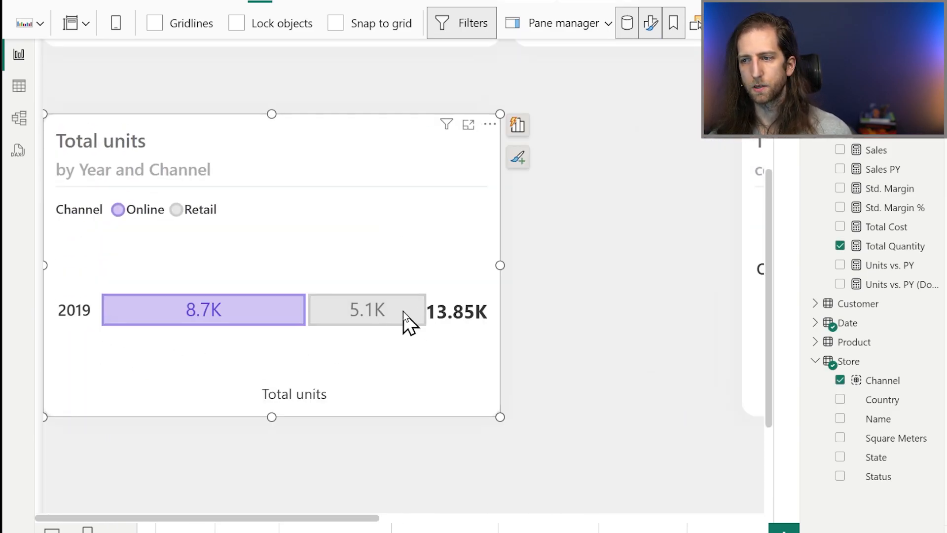
Step: Select the Total units by Year and Channel chart before moving to the Breakdown of Margin page
left_click(461, 23)
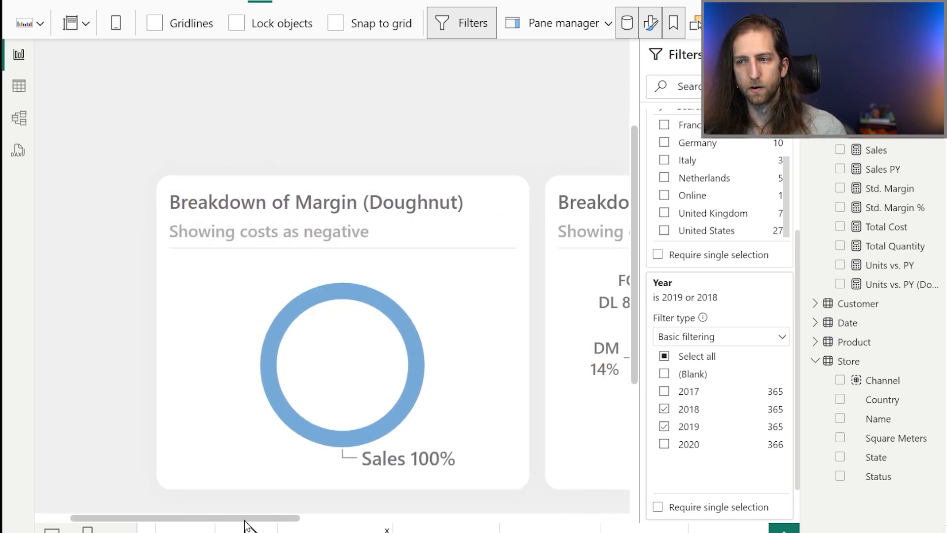
mouse_move(378, 468)
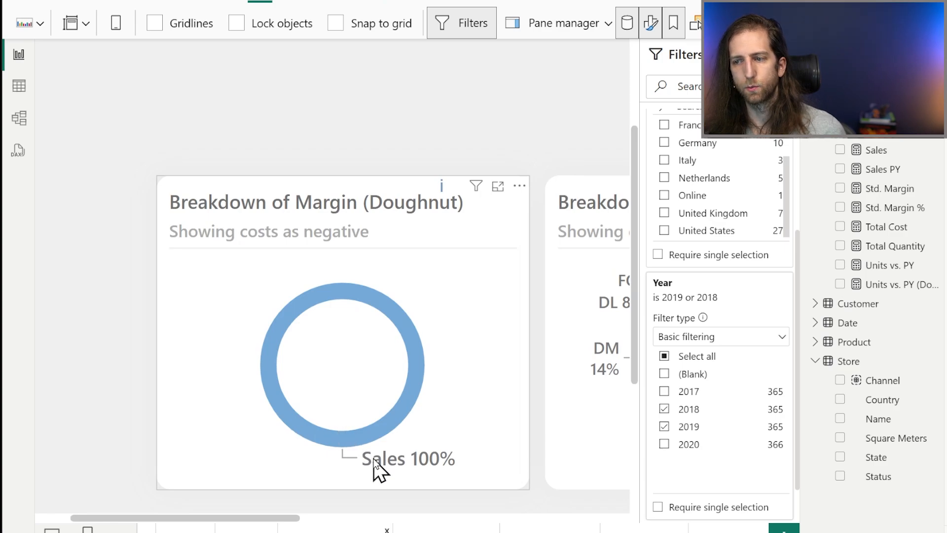
mouse_move(432, 354)
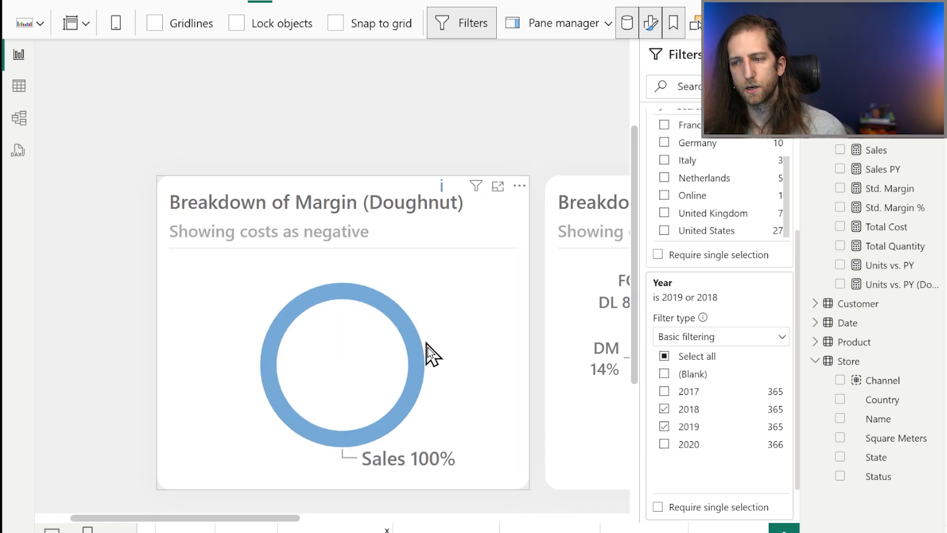
mouse_move(356, 326)
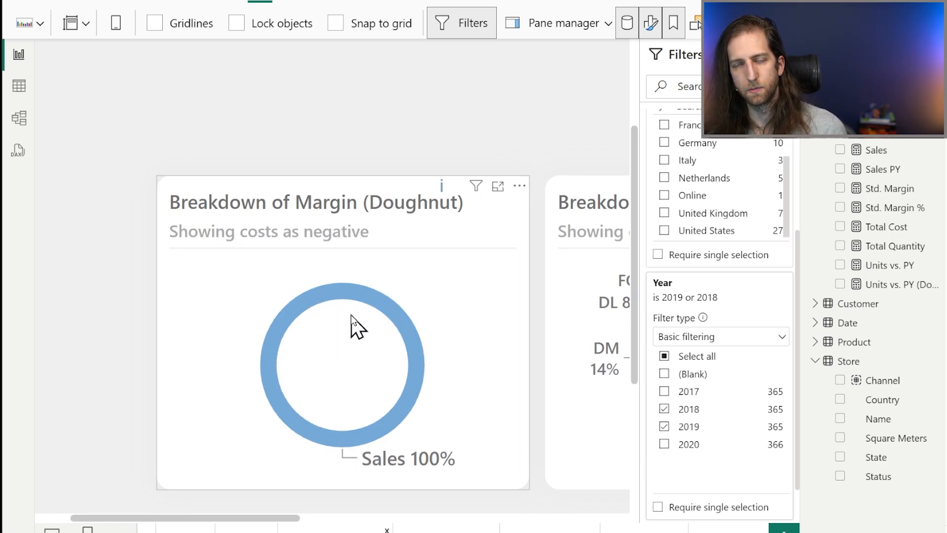
mouse_move(290, 331)
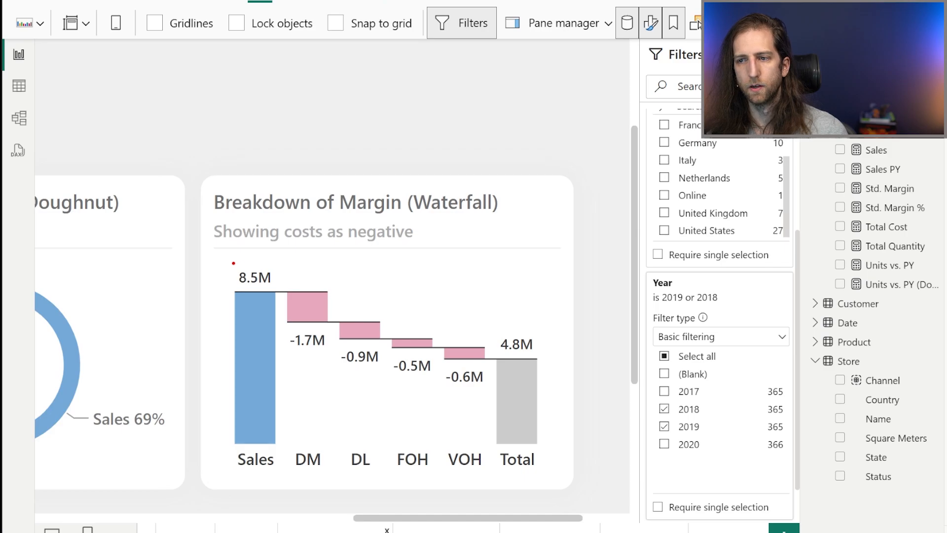
Step: Scroll the canvas to the Breakdown of Margin waterfall running from 8.5M Sales to 4.8M Total
left_click(255, 276)
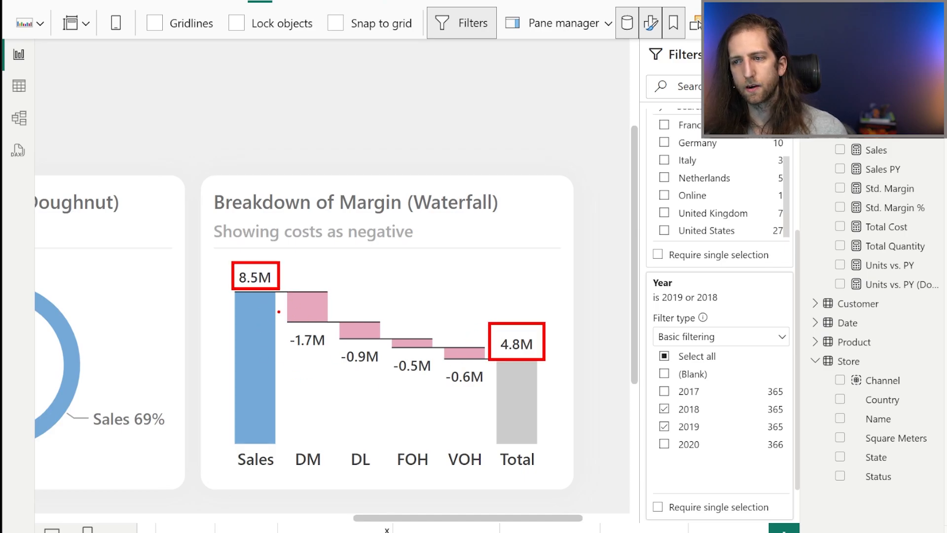
left_click_drag(271, 340, 485, 407)
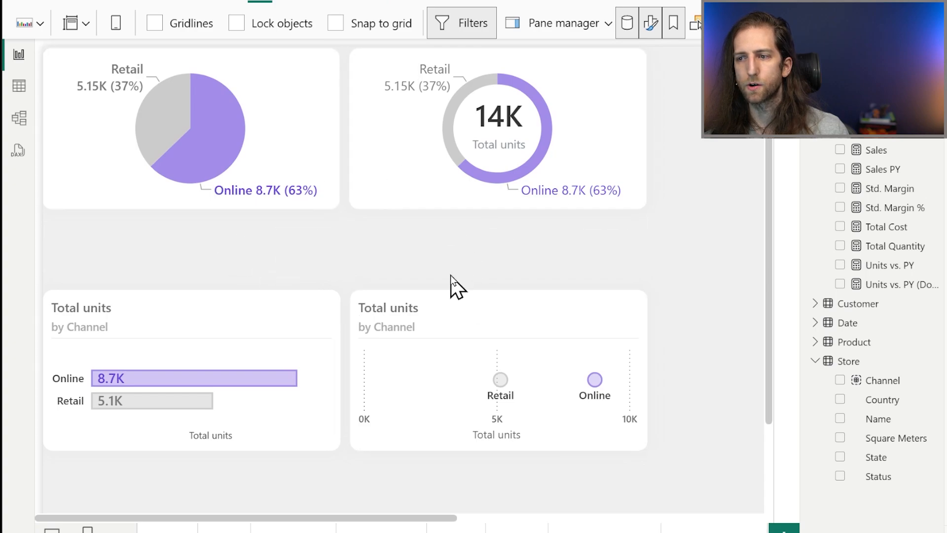
mouse_move(447, 253)
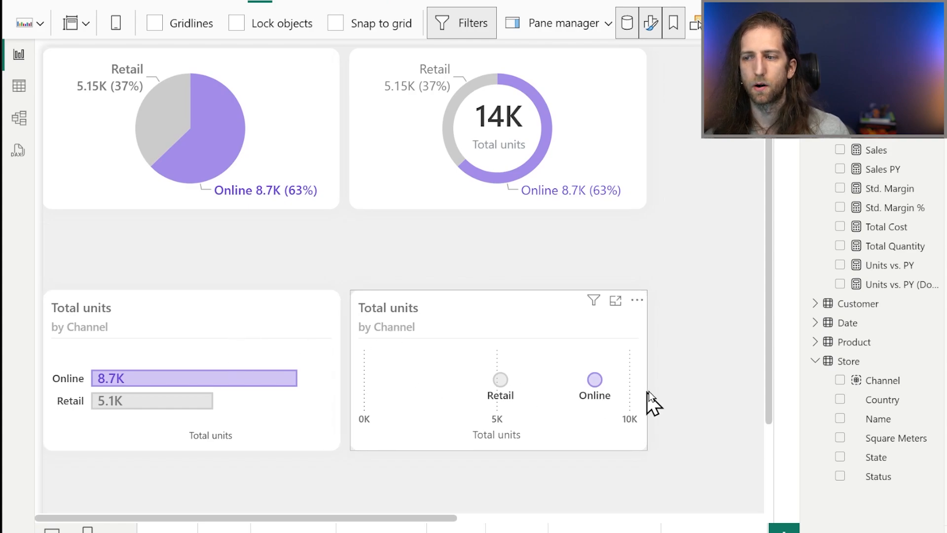
mouse_move(558, 404)
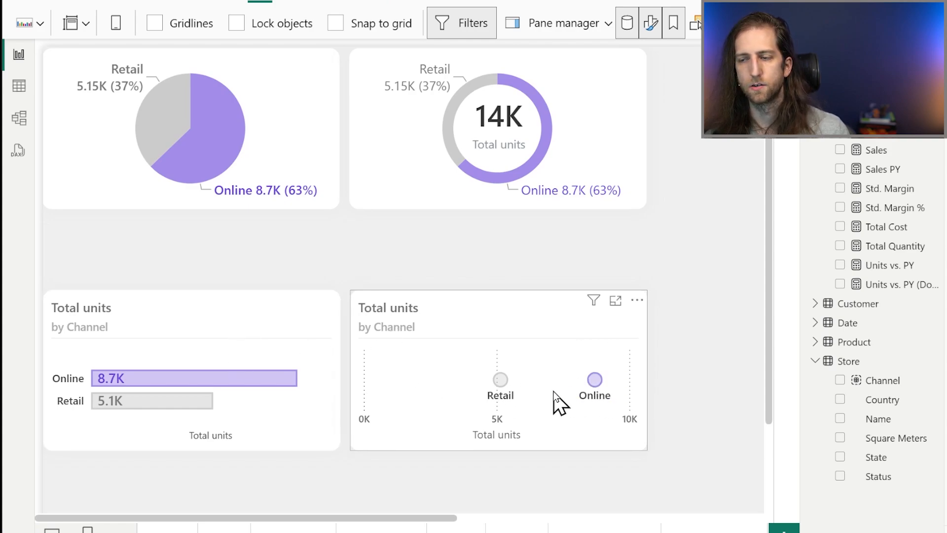
mouse_move(474, 301)
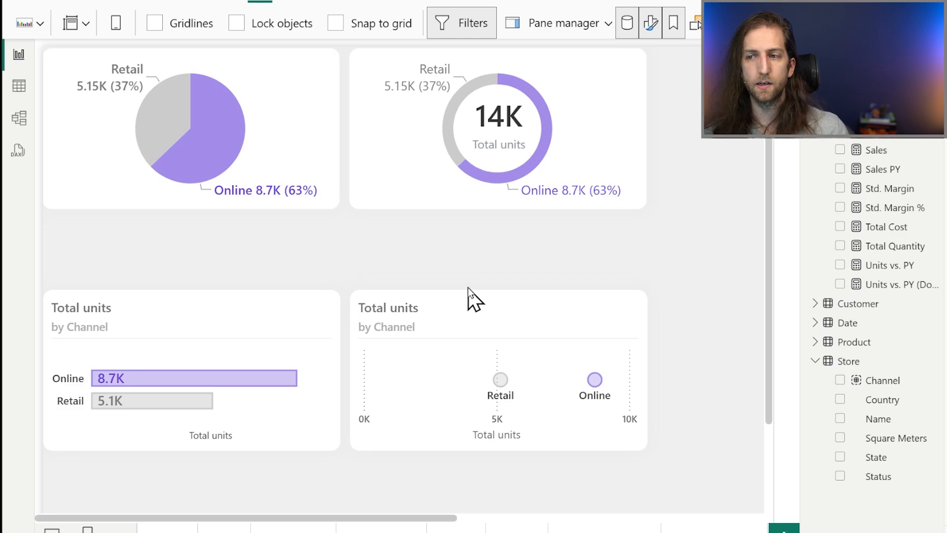
mouse_move(232, 202)
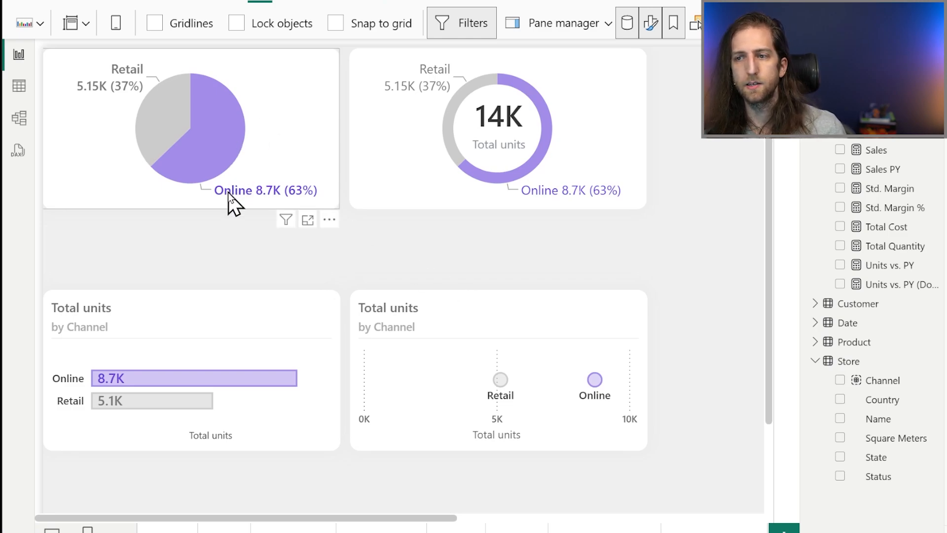
mouse_move(614, 183)
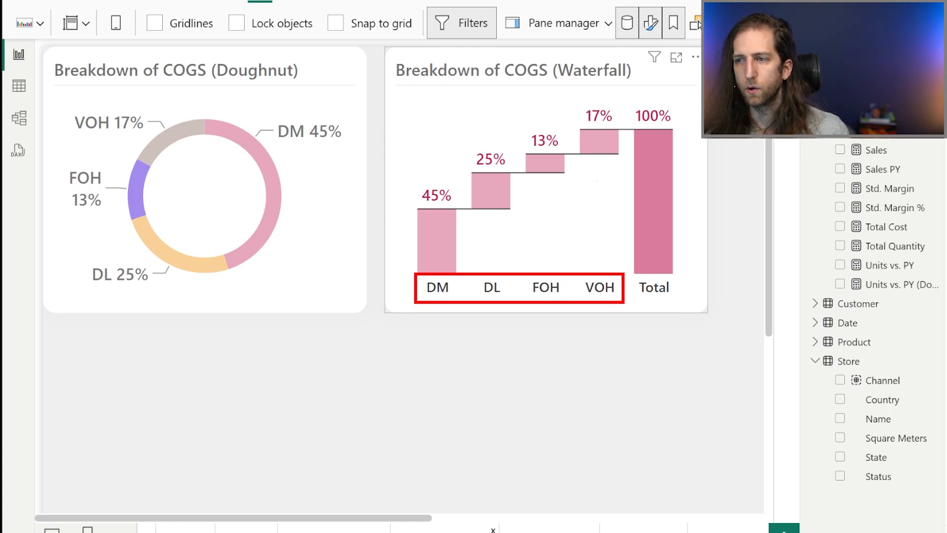
Step: Scroll the canvas to the Breakdown of COGS doughnut and waterfall visuals
left_click_drag(445, 177, 602, 102)
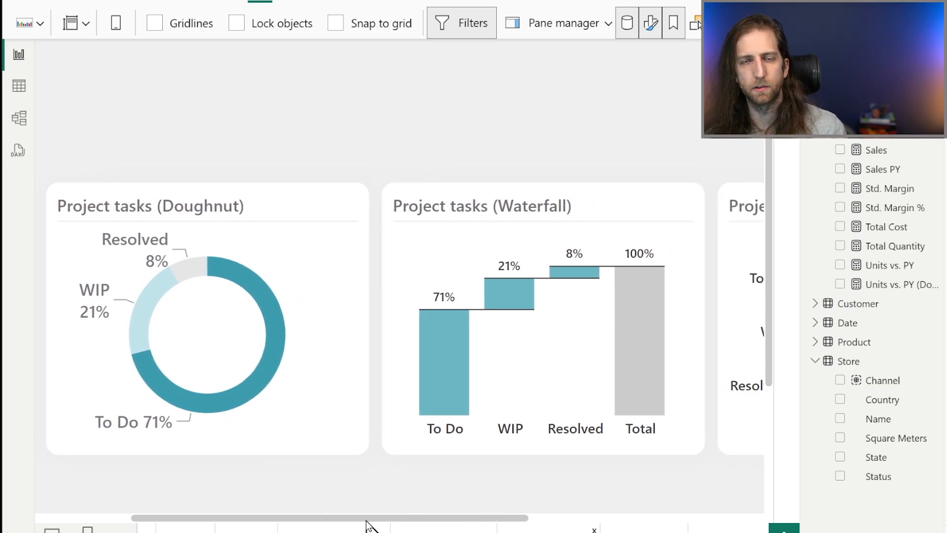
mouse_move(489, 438)
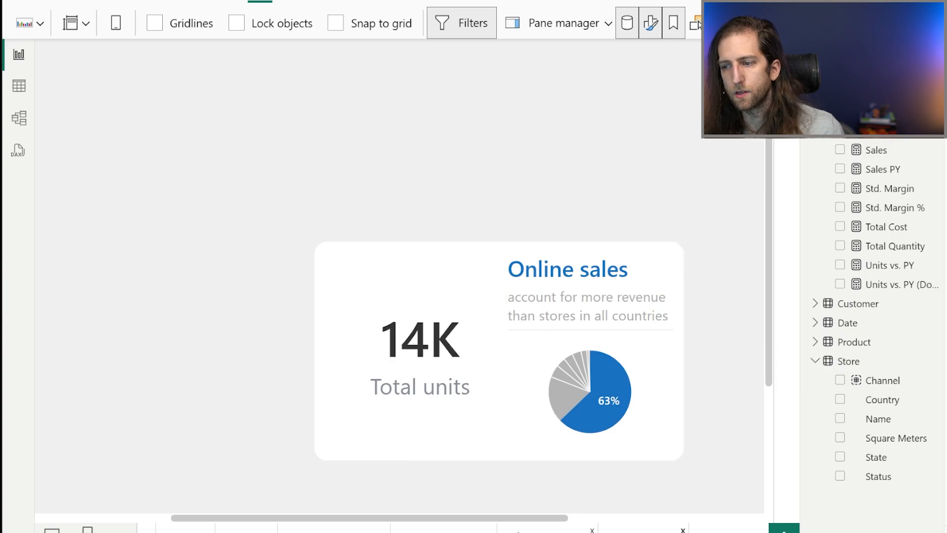
Step: Select the Online sales narrative pie card with 14K units and show the report's filters
left_click(468, 393)
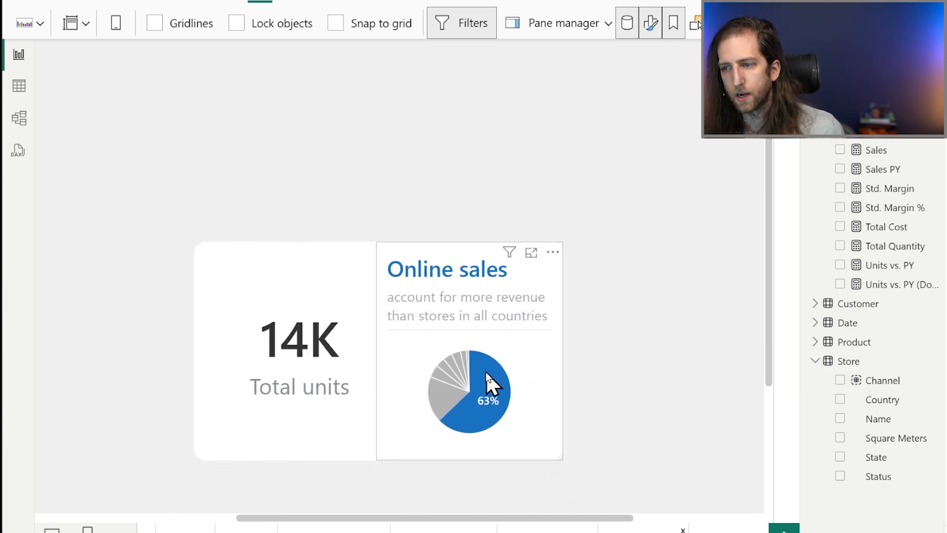
mouse_move(458, 389)
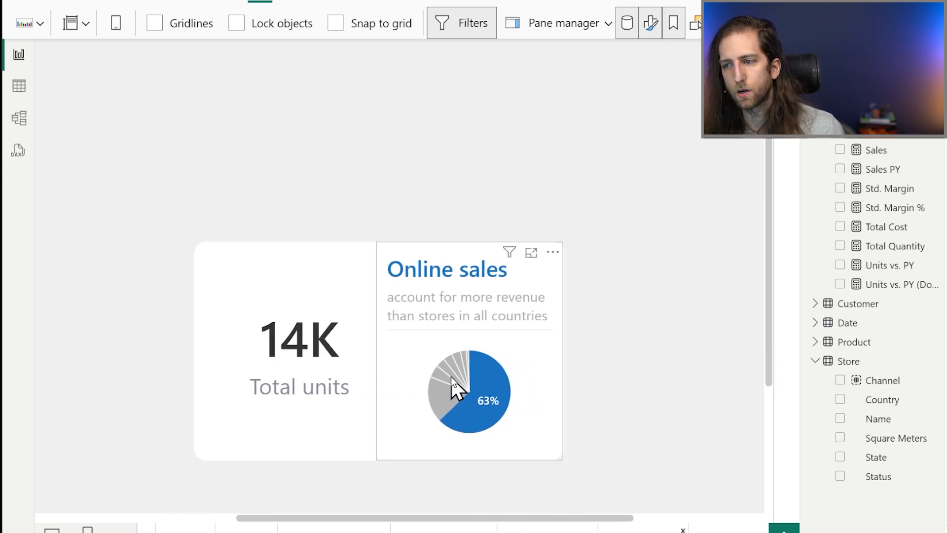
mouse_move(477, 360)
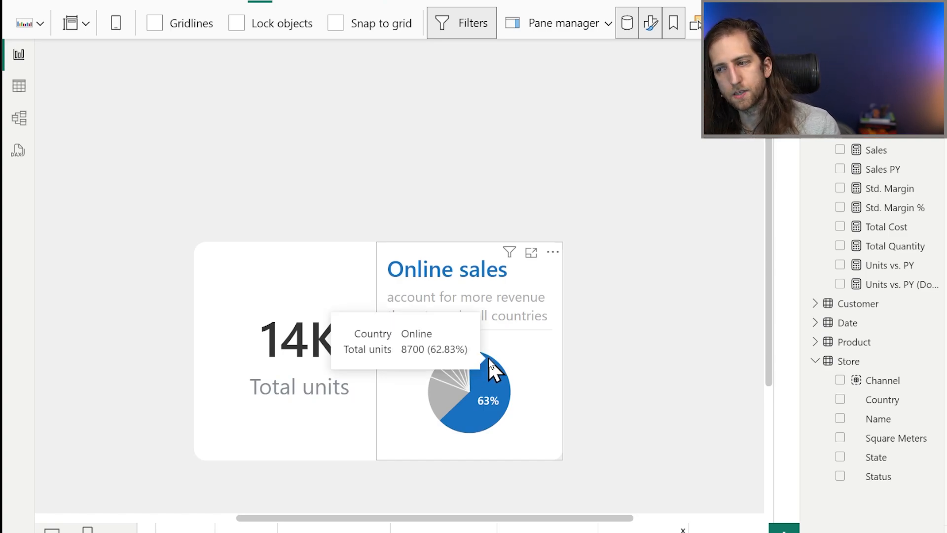
mouse_move(534, 454)
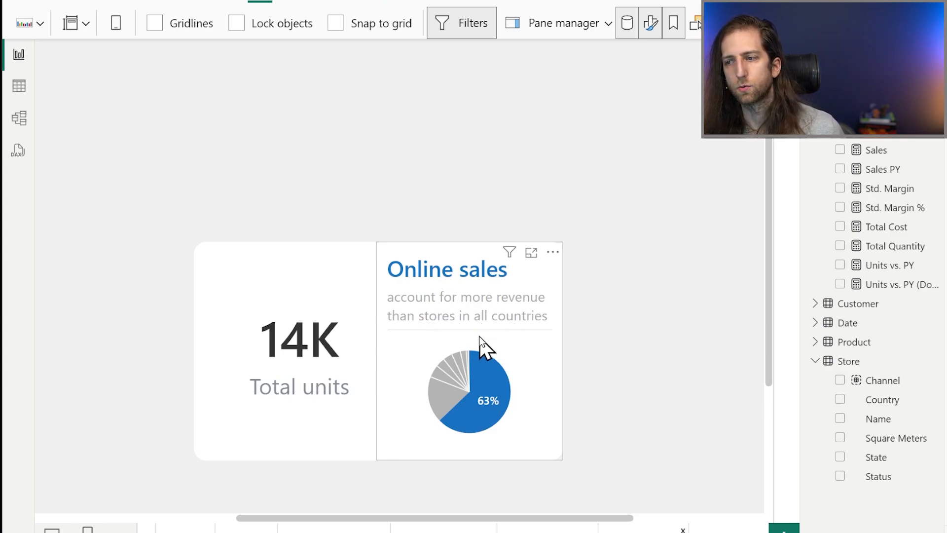
mouse_move(589, 433)
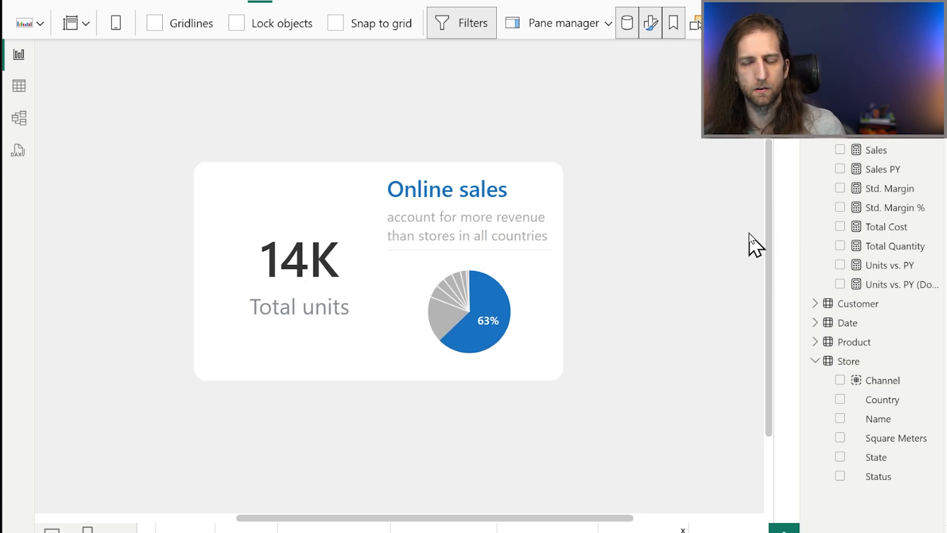
left_click(461, 24)
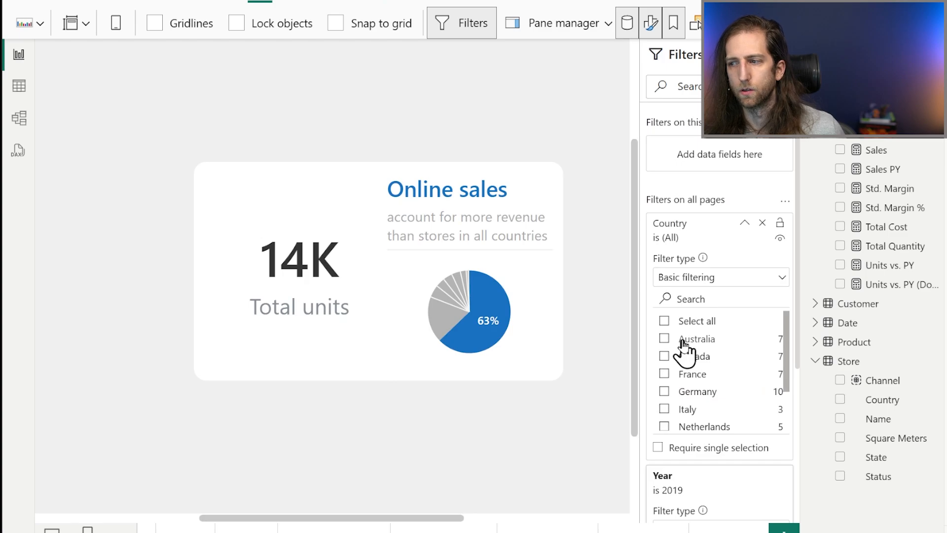
Step: Filter Country to Australia (480 units, 100% pie), then reset it to all countries
left_click(665, 338)
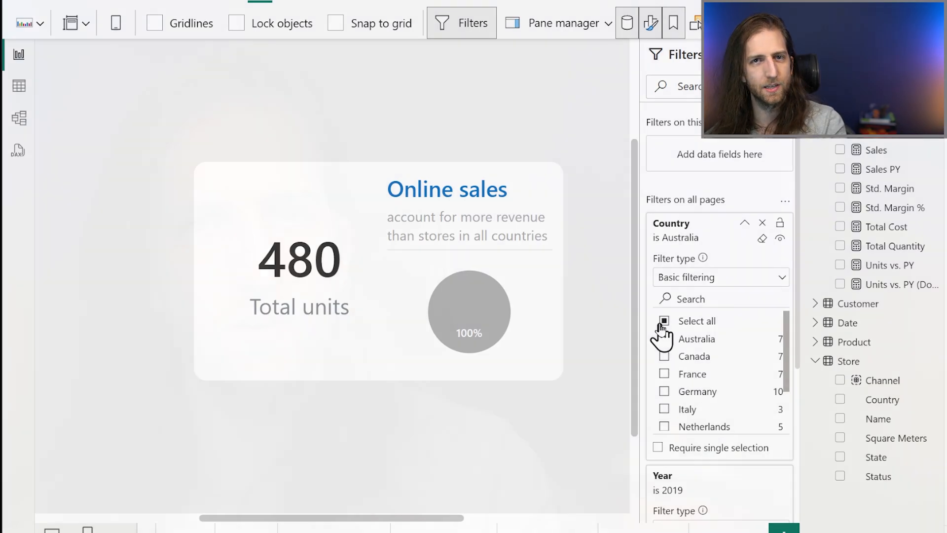
left_click(663, 320)
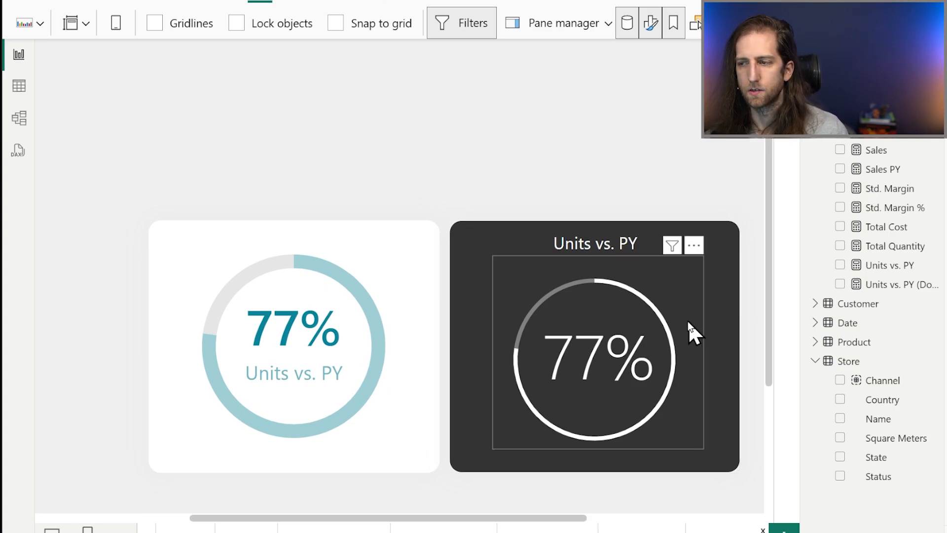
mouse_move(749, 350)
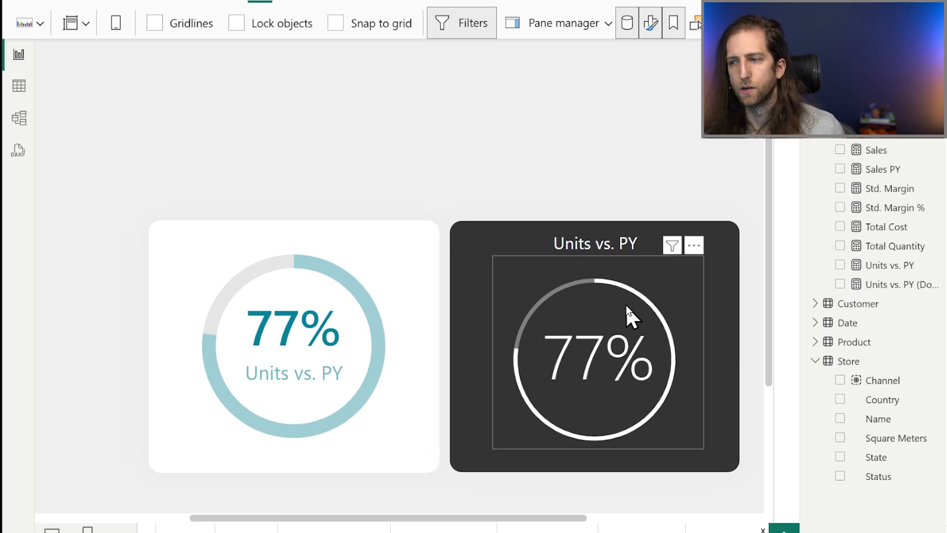
mouse_move(574, 340)
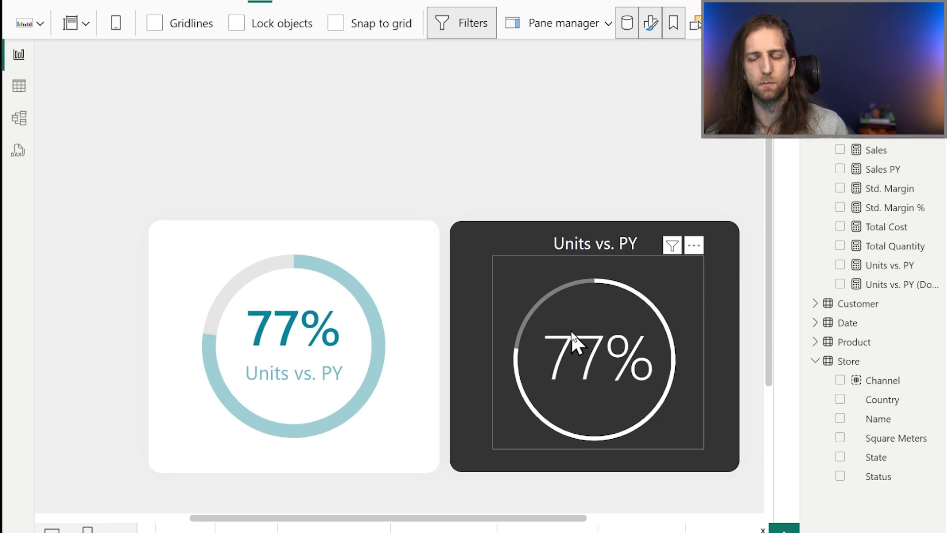
mouse_move(557, 342)
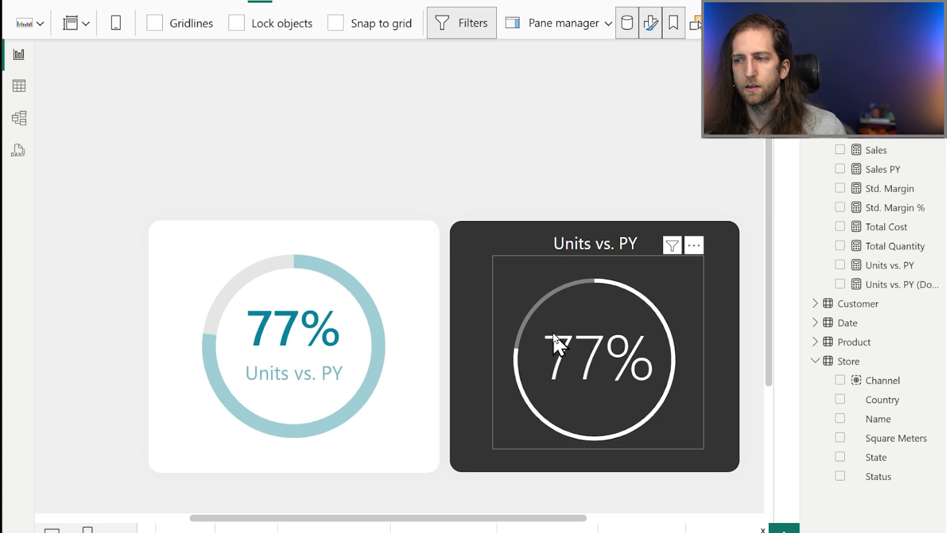
mouse_move(571, 334)
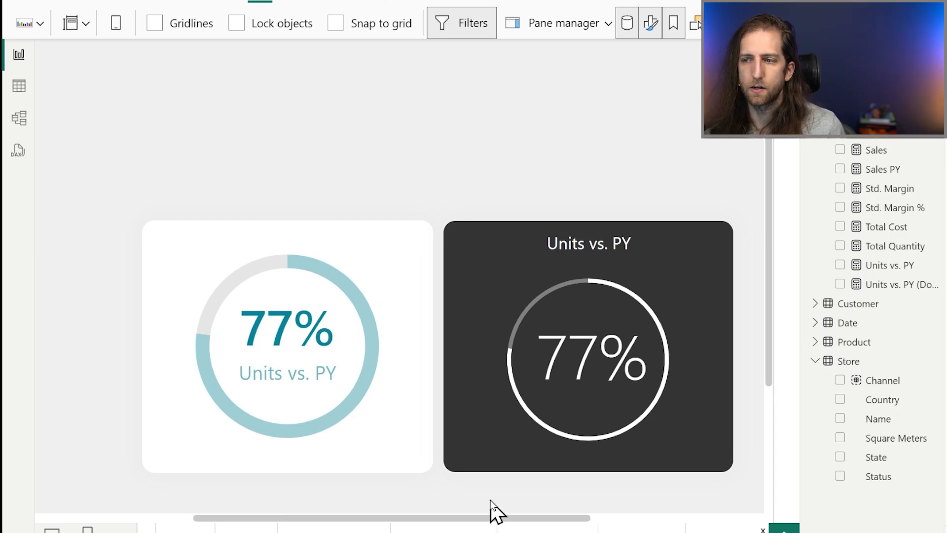
mouse_move(462, 492)
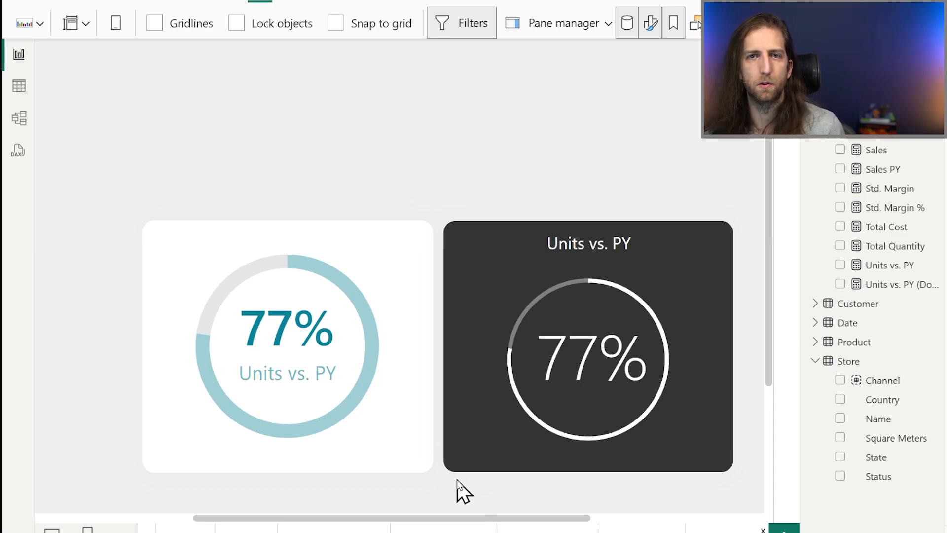